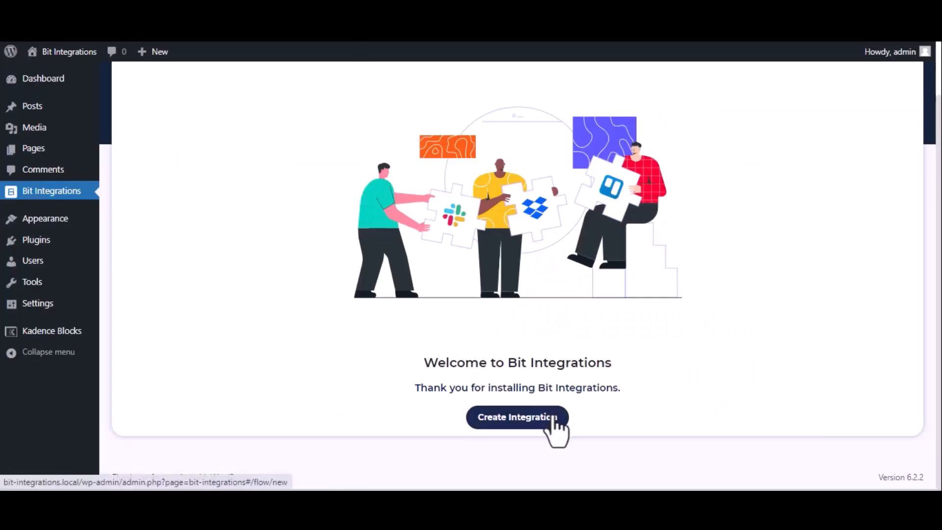
- Start a new integration with Kadence Blocks Form as the trigger and open the form selector
left_click(519, 417)
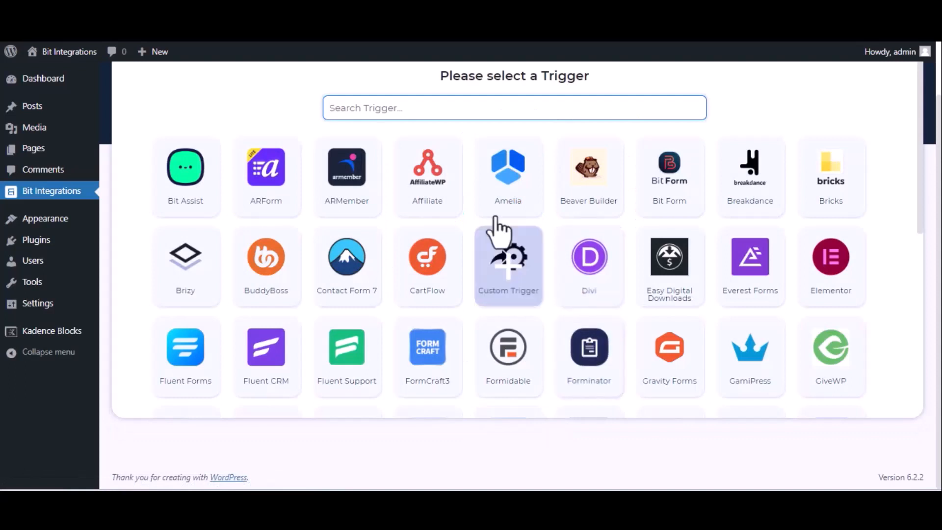
type("kade")
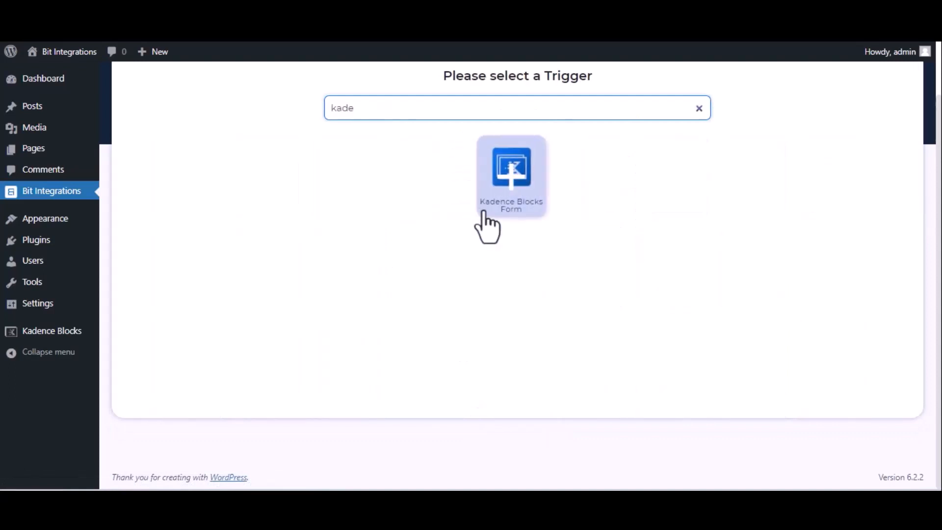
left_click(512, 169)
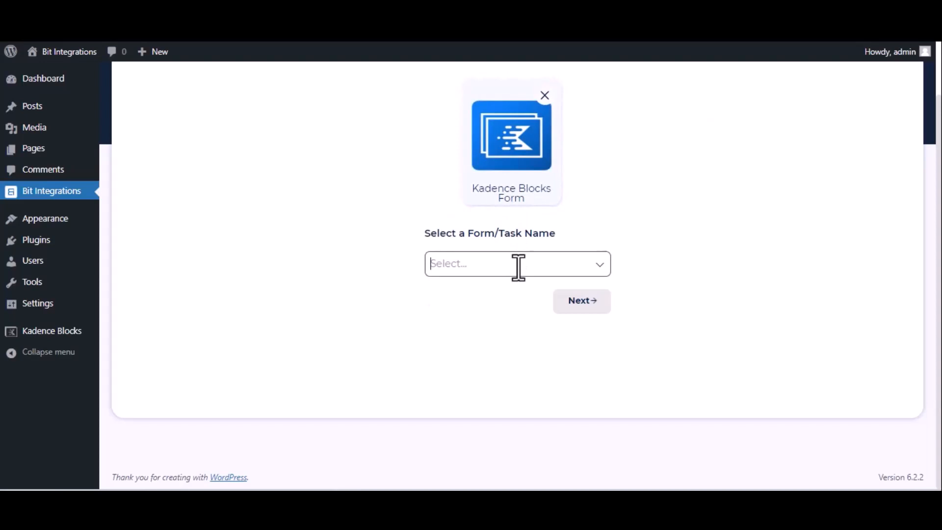
left_click(518, 263)
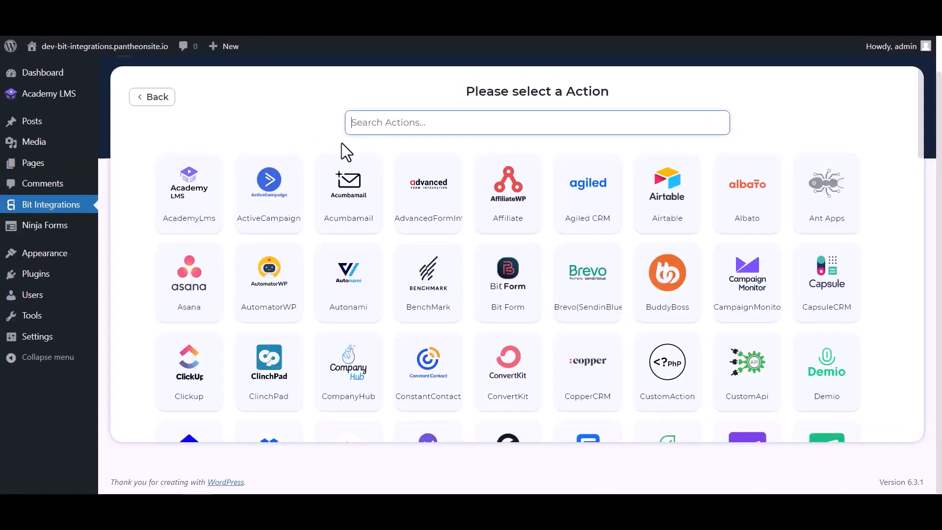
- Choose Academy LMS as the action app, connect it, and continue to action settings
left_click(188, 183)
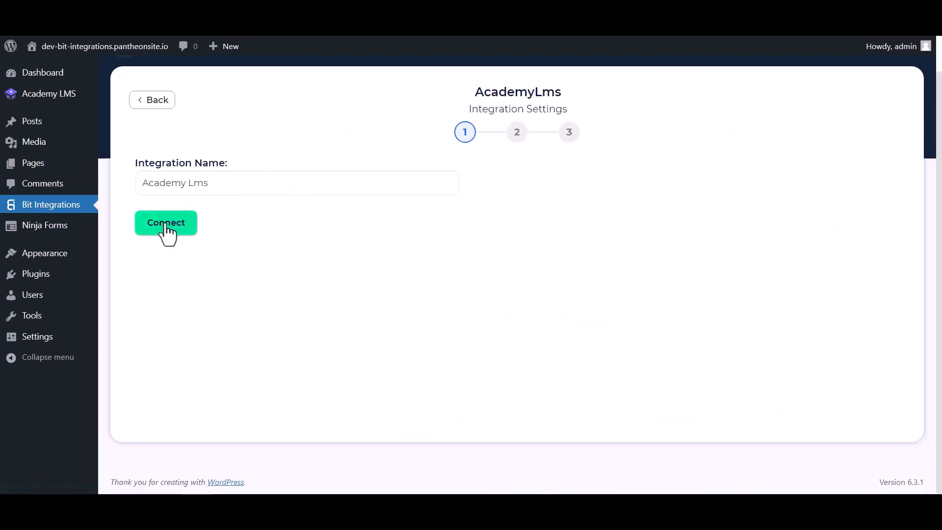
left_click(166, 223)
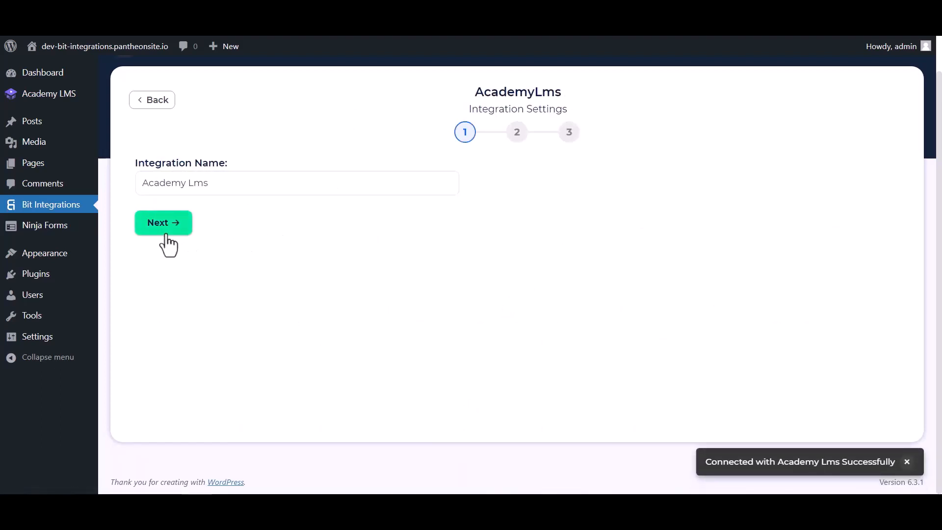
left_click(163, 223)
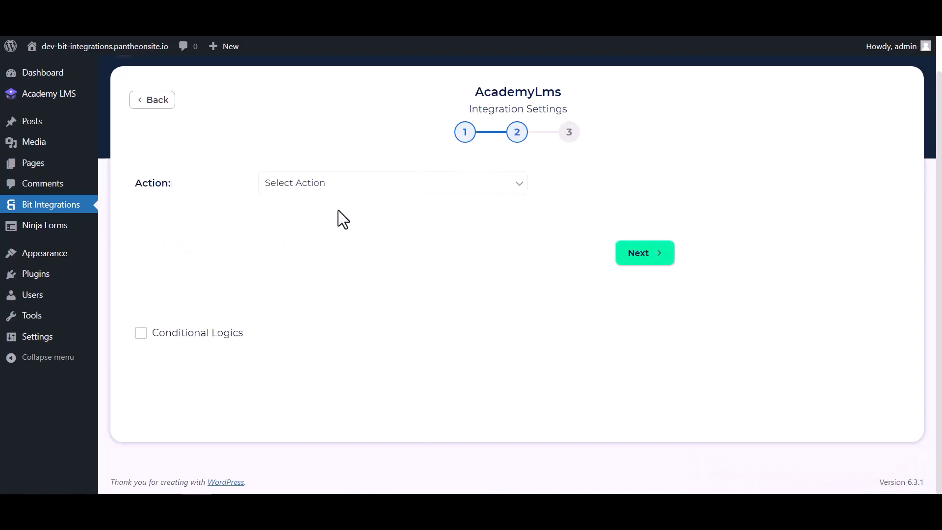
- Set the action to 'Enroll the user in a course' for the Bit Integrations course, conditional logic off
left_click(392, 183)
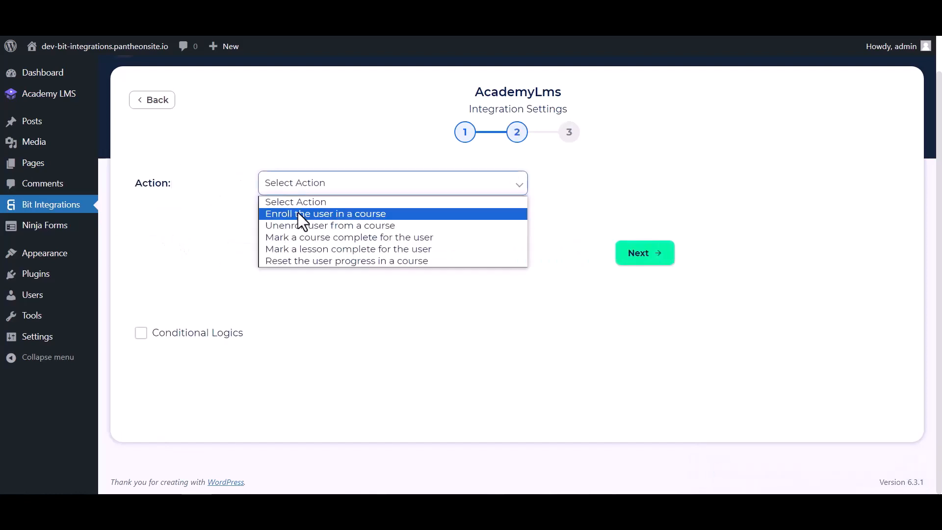
left_click(325, 214)
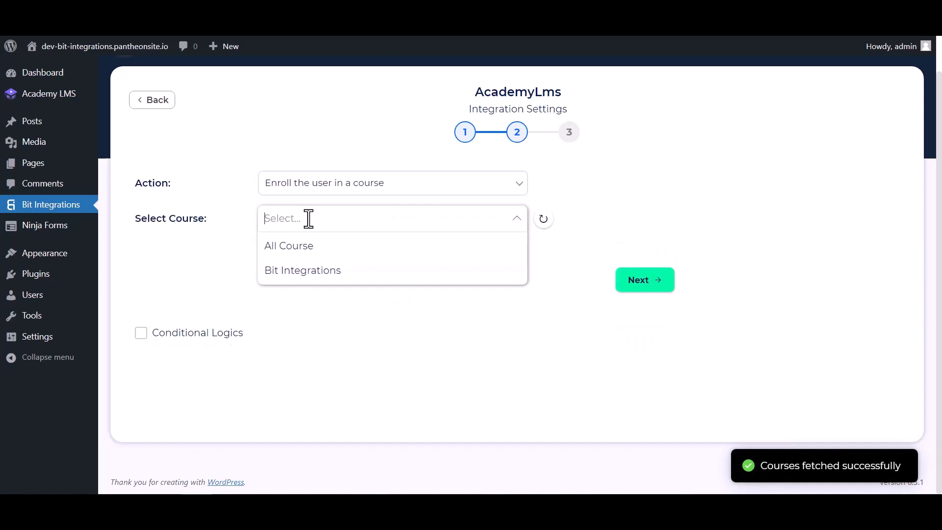
left_click(303, 270)
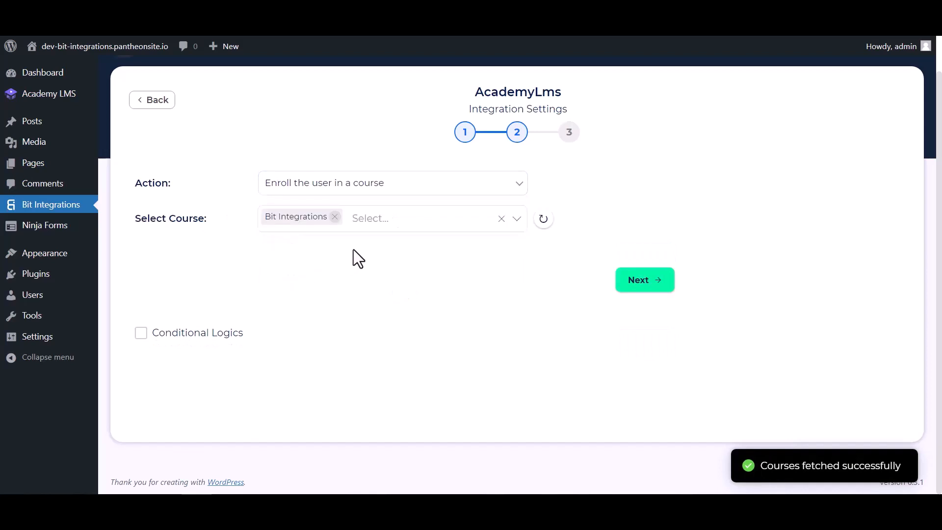
left_click(140, 333)
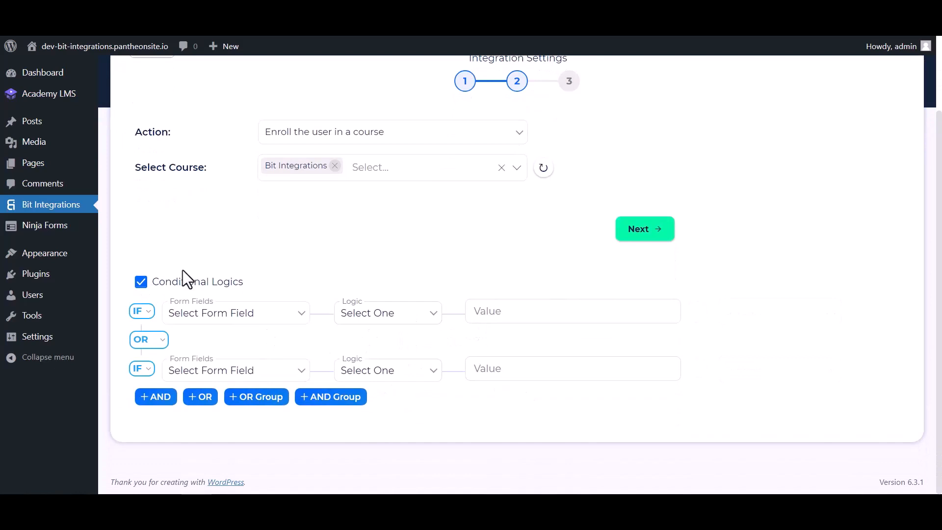
left_click(141, 282)
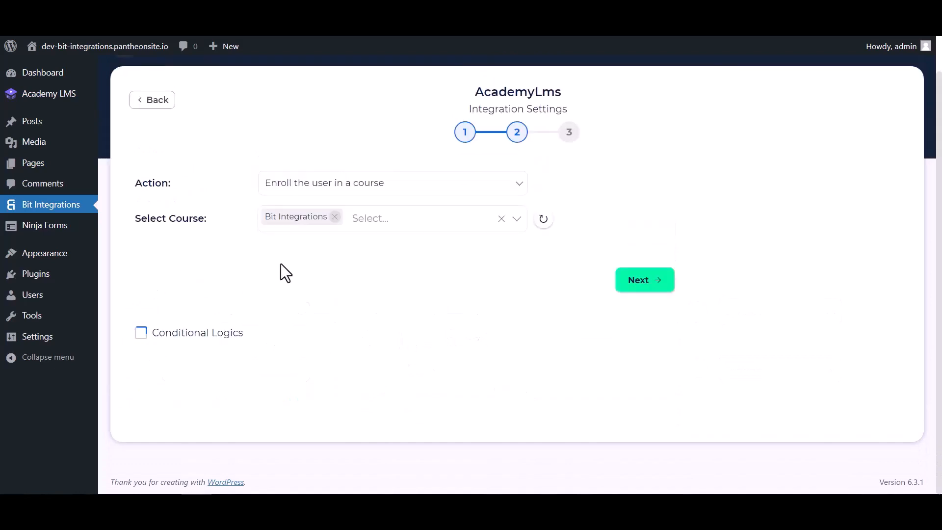
left_click(645, 279)
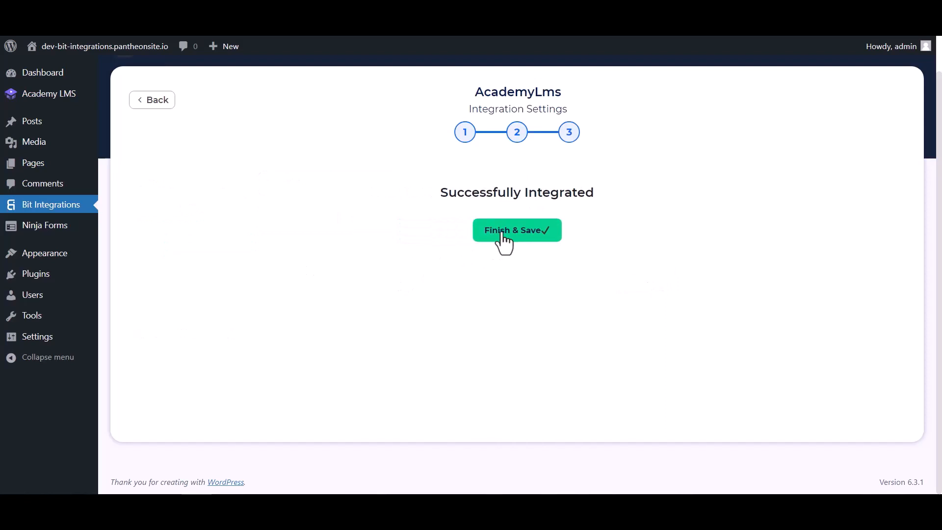
- Finish and save the Kadence Blocks to Academy LMS integration
left_click(517, 230)
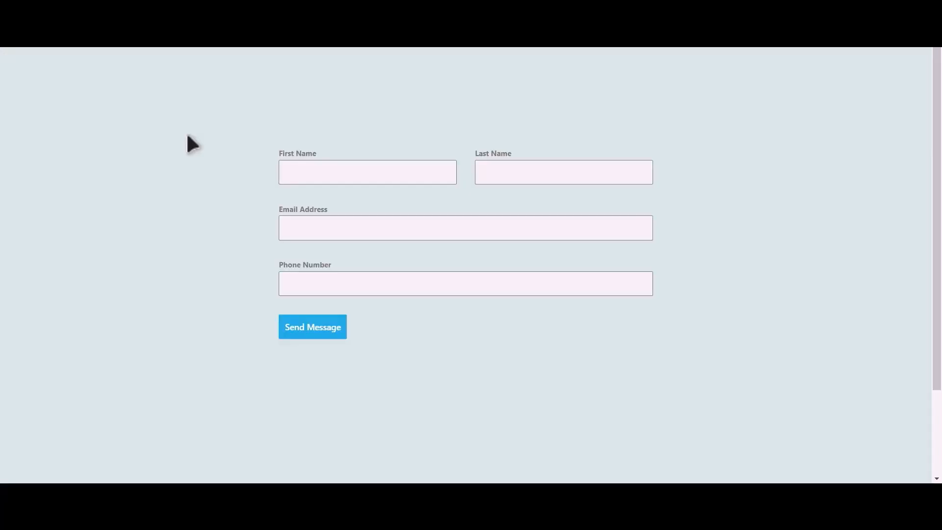
- Submit the Kadence form with name Bit Integrations, a support email and phone 444555666
left_click(382, 176)
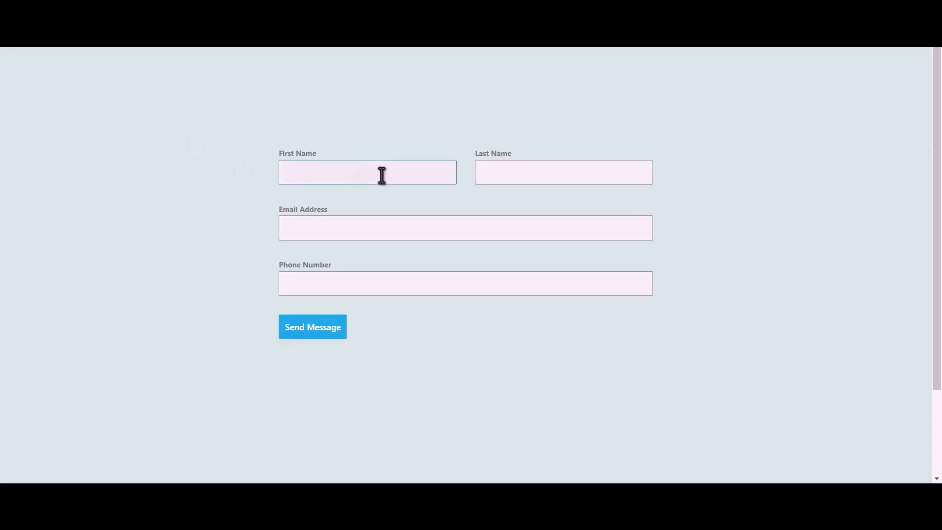
type("Bit")
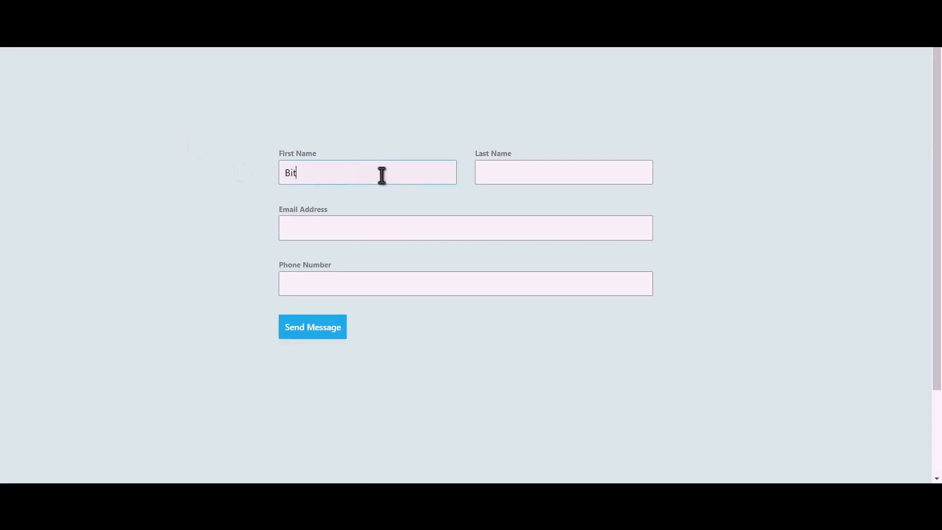
type("Integration")
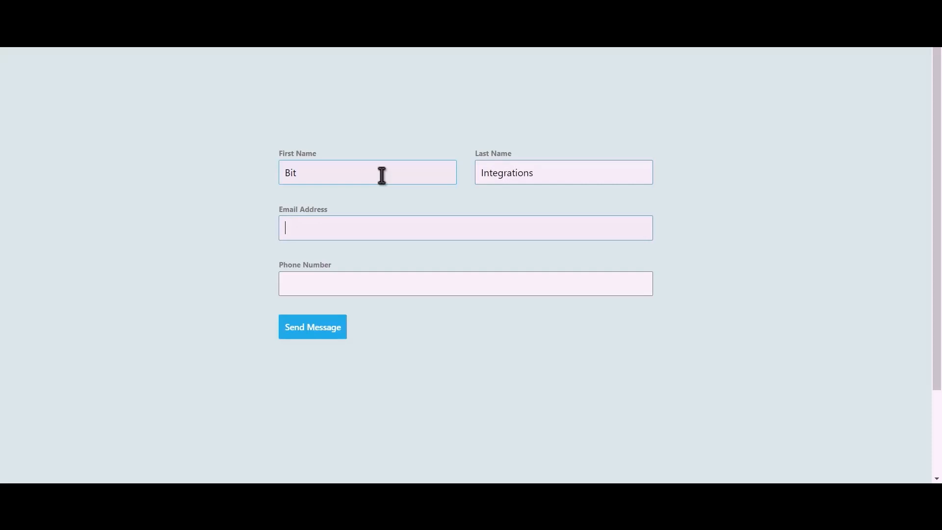
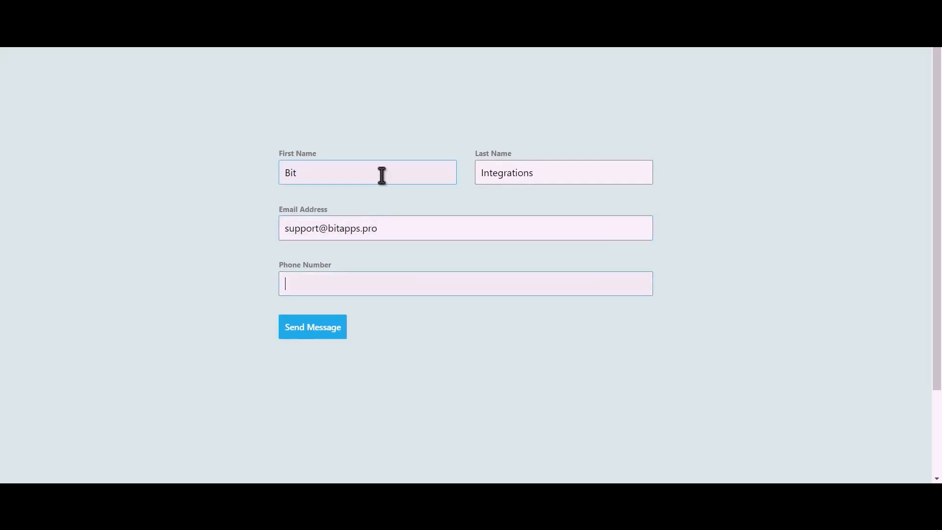
type("444555666")
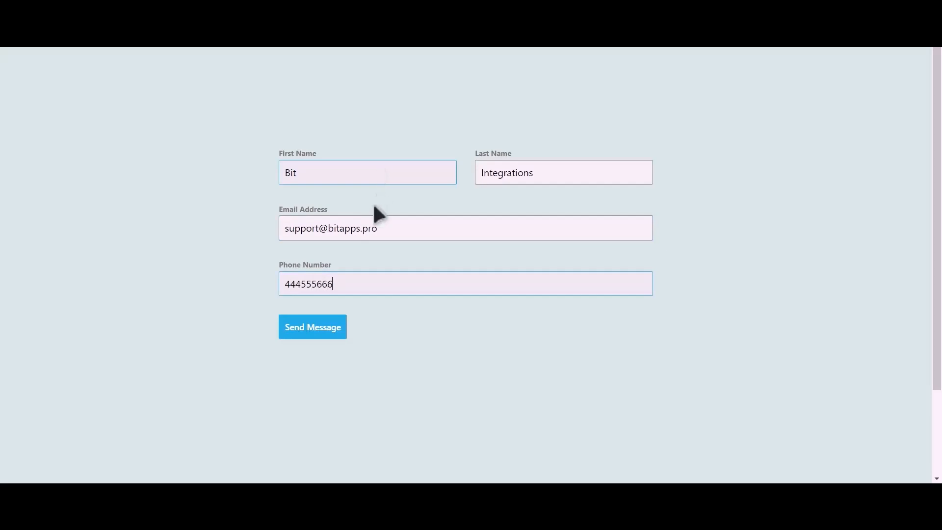
left_click(312, 327)
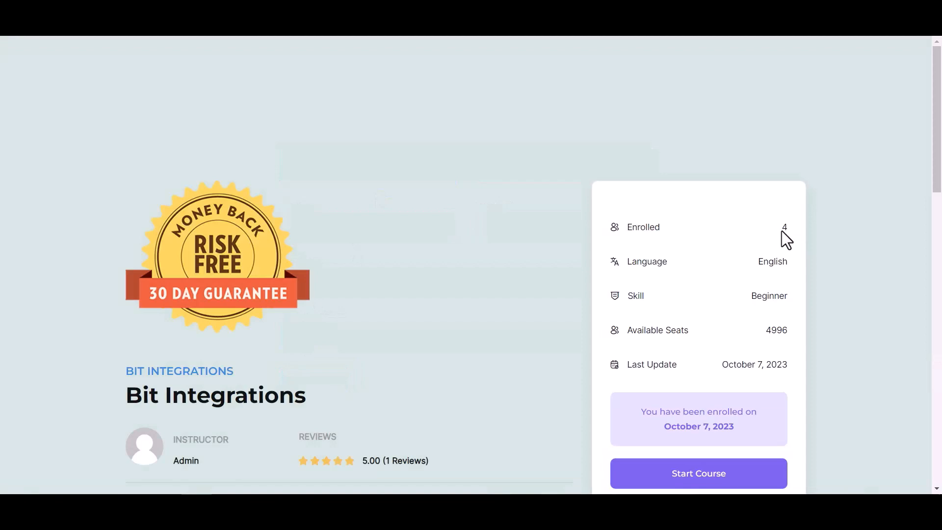
- Scroll the Bit Integrations course page to confirm 4 enrolled and the enrollment notice
scroll("down", 3)
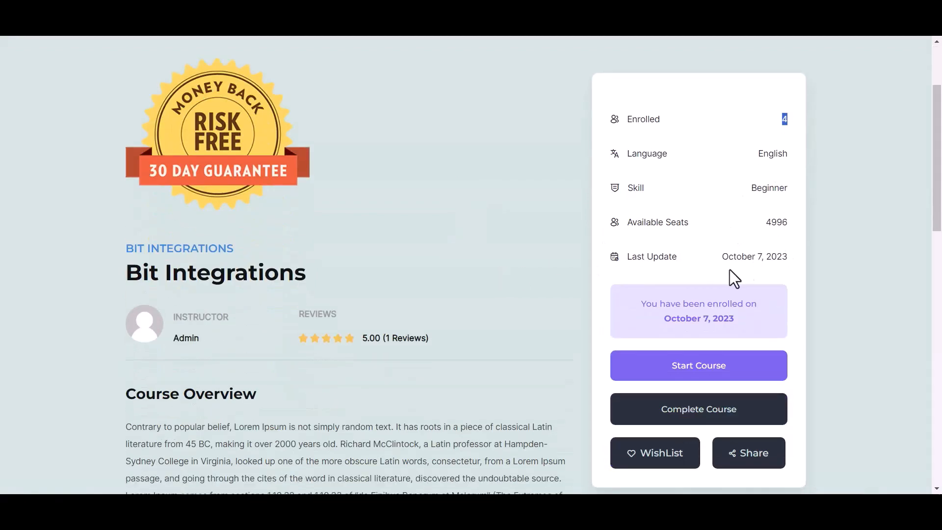
mouse_move(480, 300)
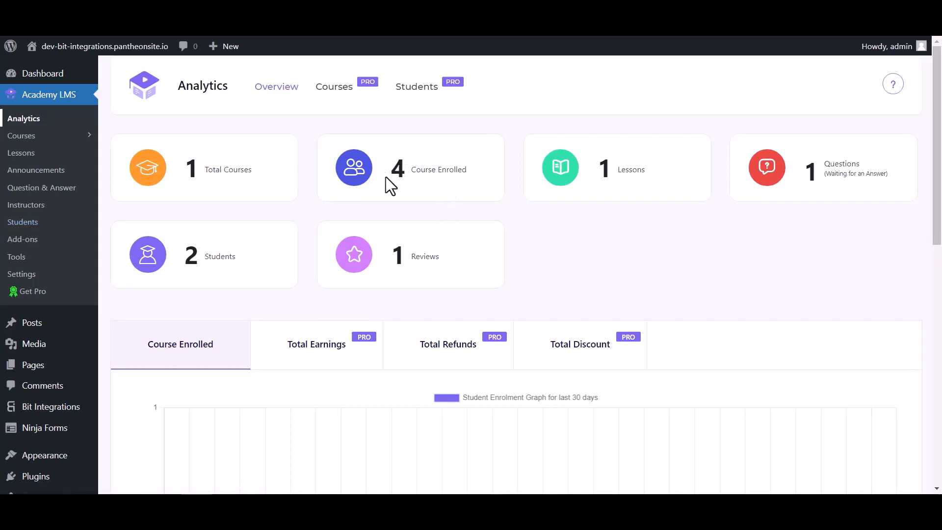
mouse_move(383, 188)
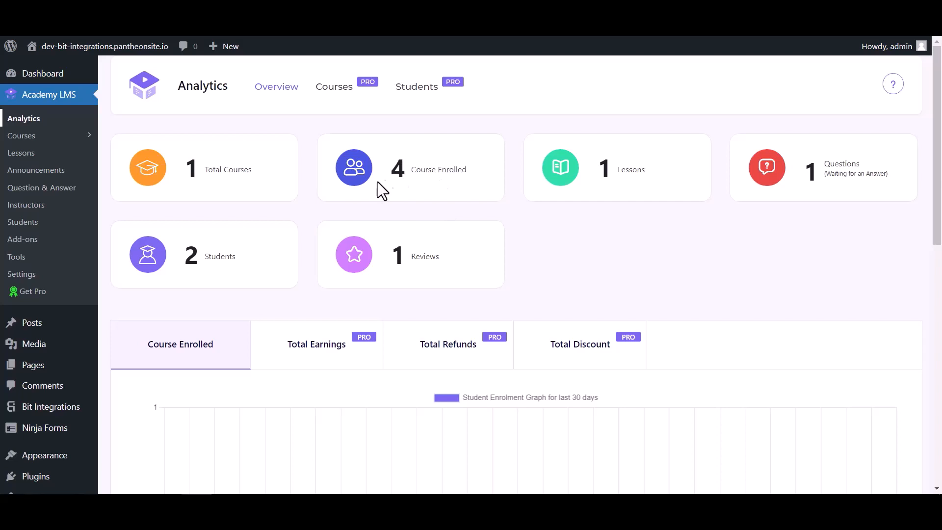
mouse_move(23, 222)
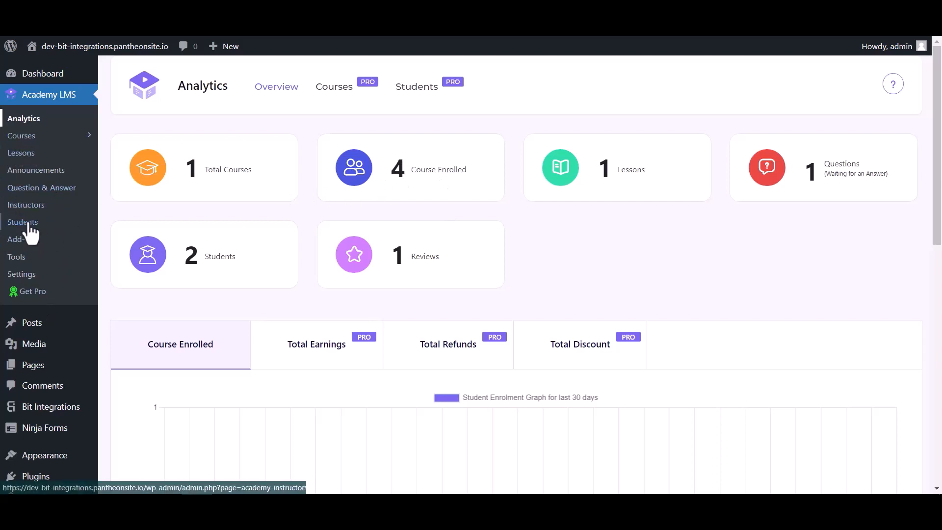
- Open the Academy LMS Students list to find the new bit-integrations student
left_click(22, 222)
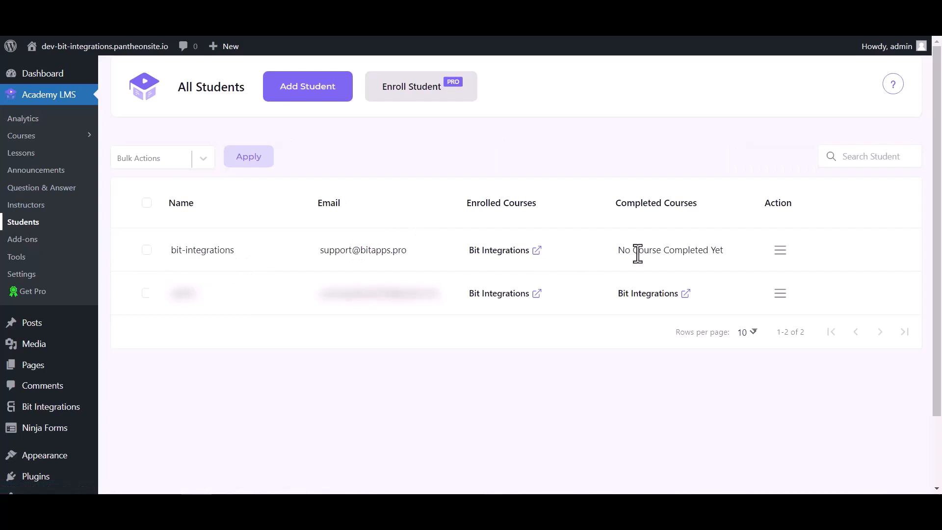
mouse_move(362, 252)
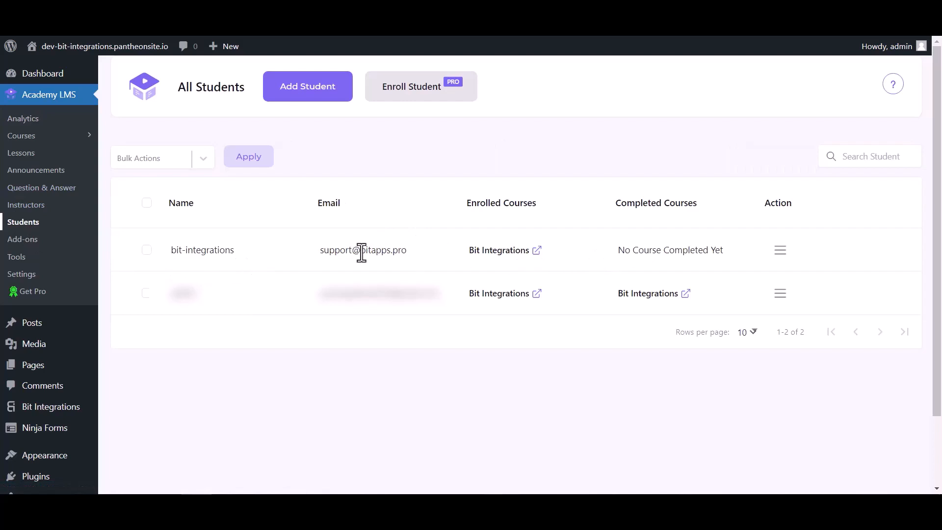